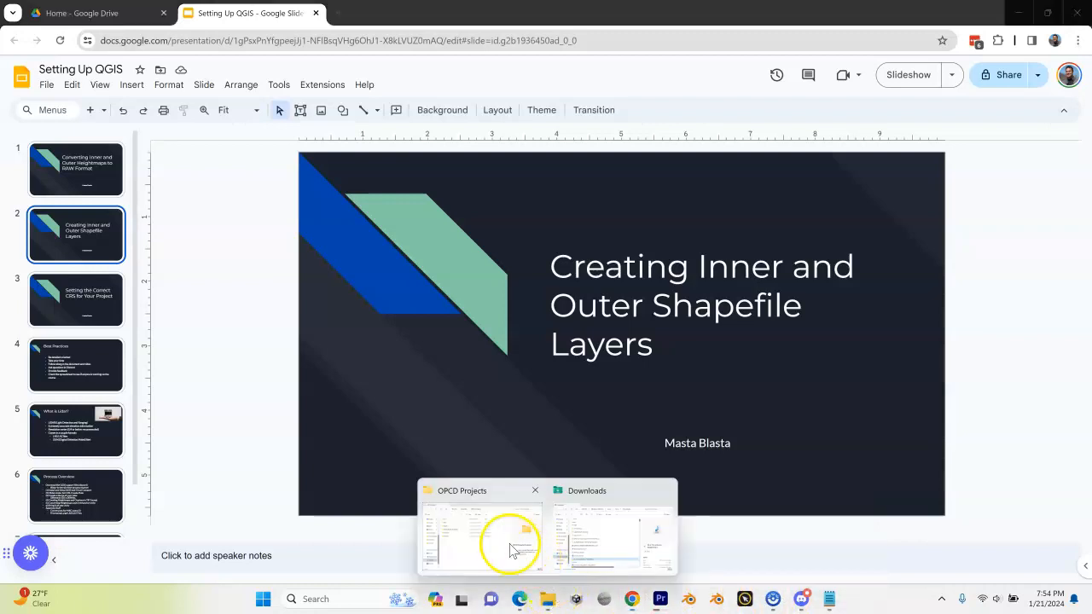
Browse to Oakmont > Oakmont Lidar > Oakmont > Heightmap and select Oakmont_MaxMin.xlsx.
left_click(482, 541)
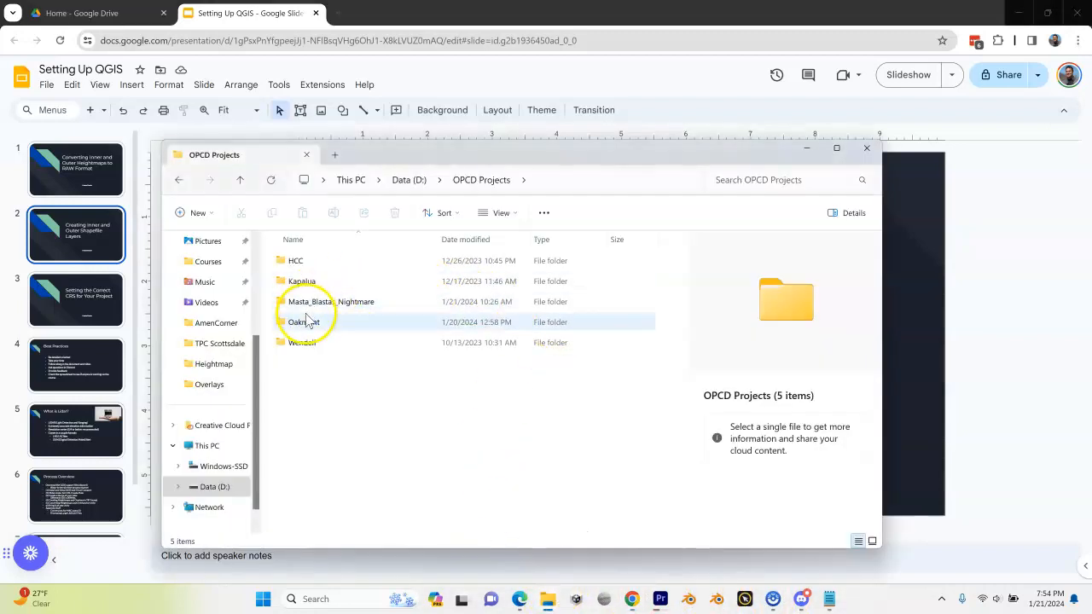
double_click(303, 321)
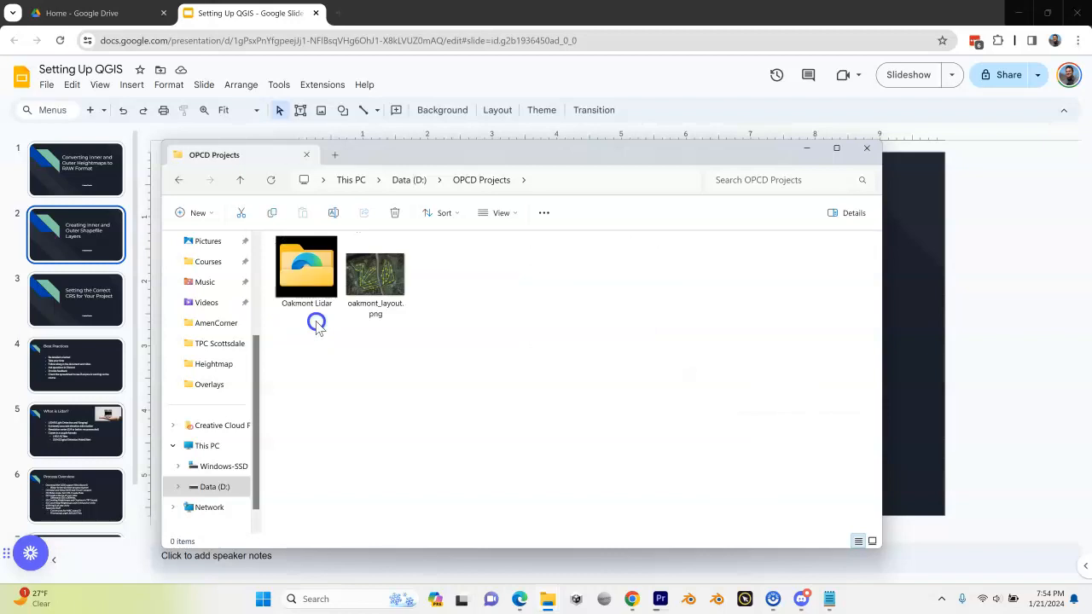
double_click(307, 267)
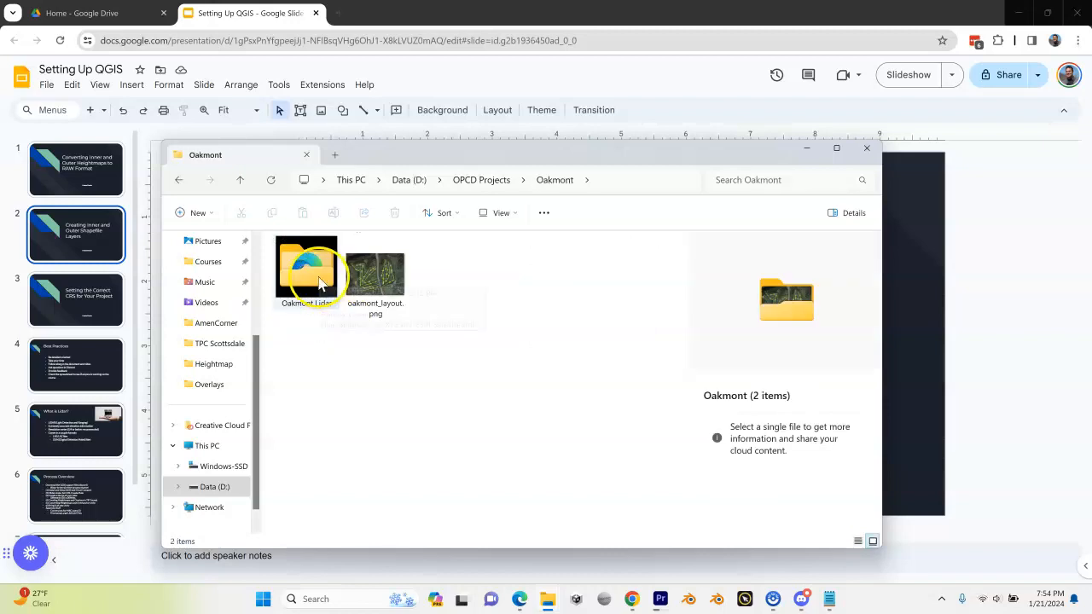
double_click(306, 264)
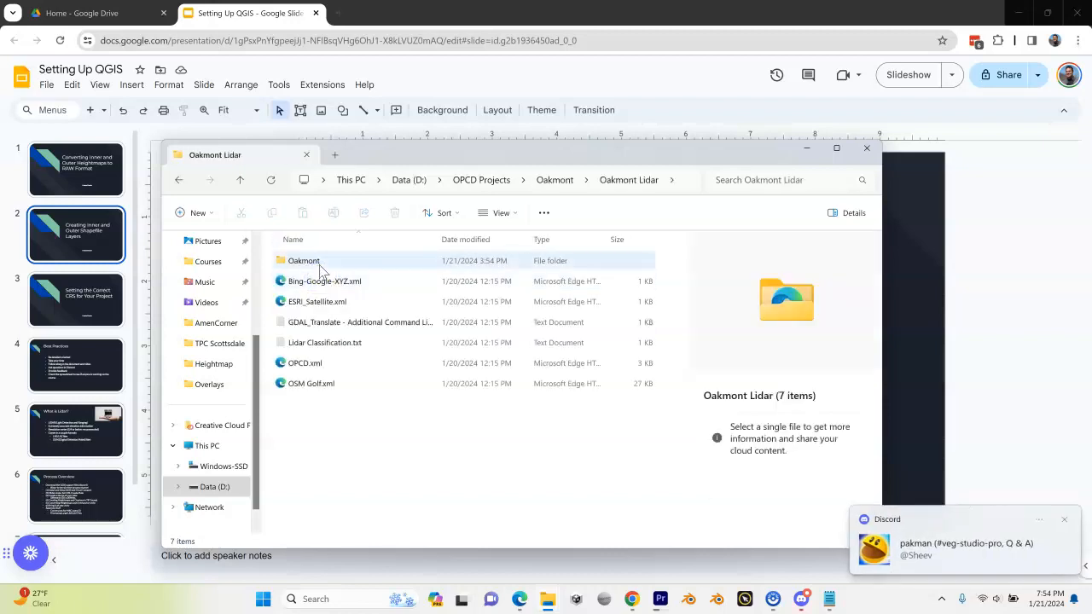
mouse_move(321, 267)
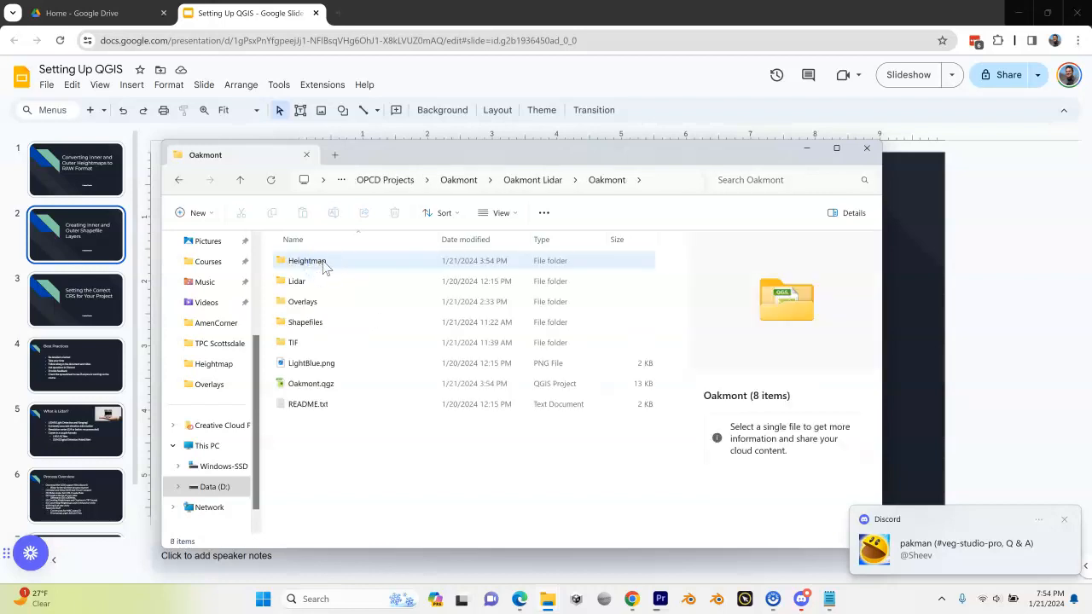
mouse_move(325, 271)
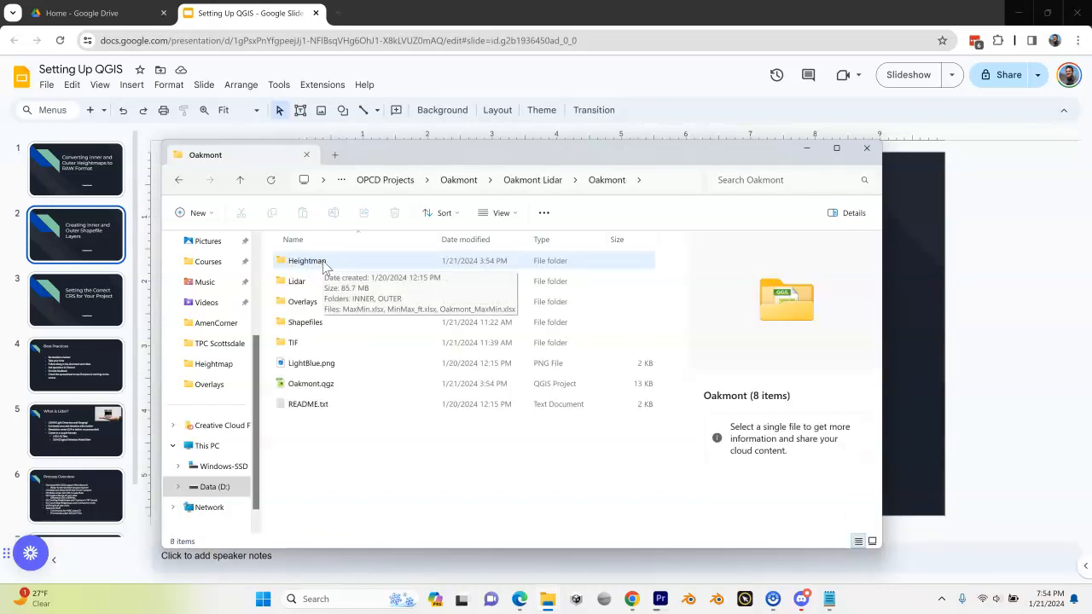
double_click(306, 261)
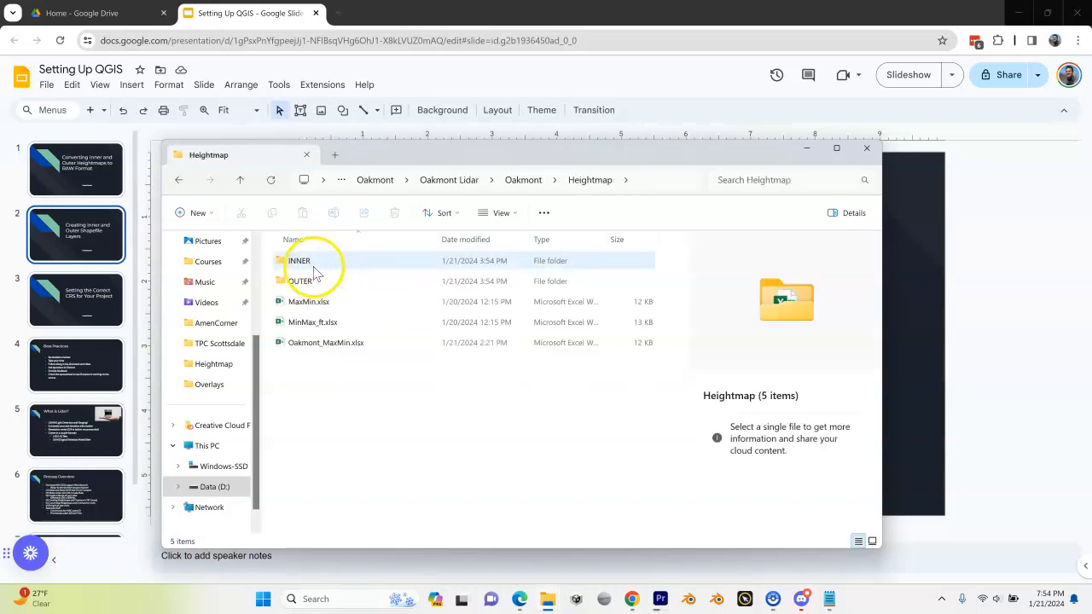
left_click(300, 280)
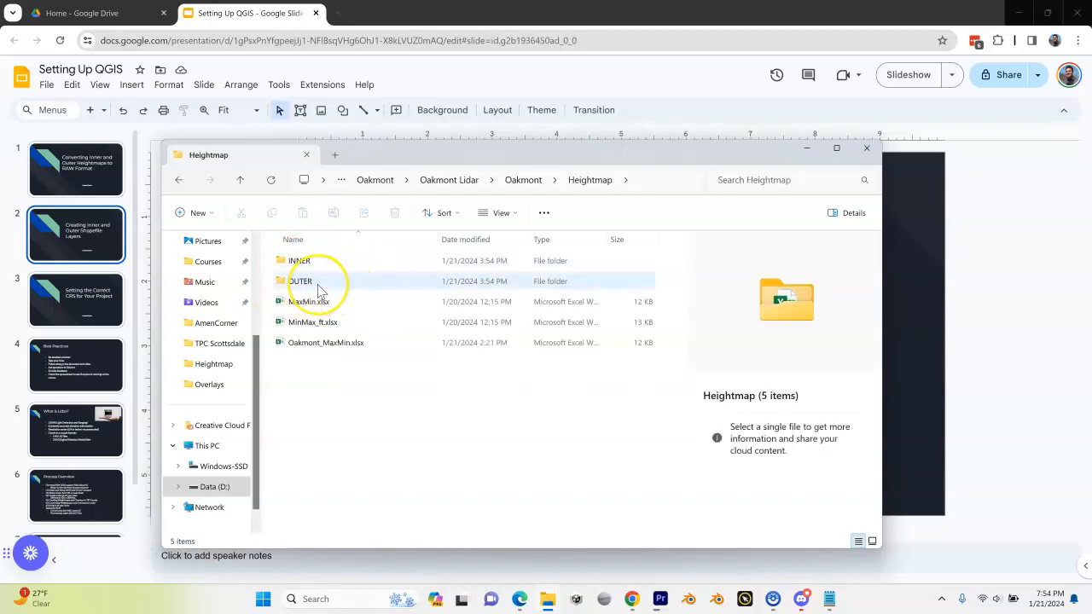
mouse_move(311, 301)
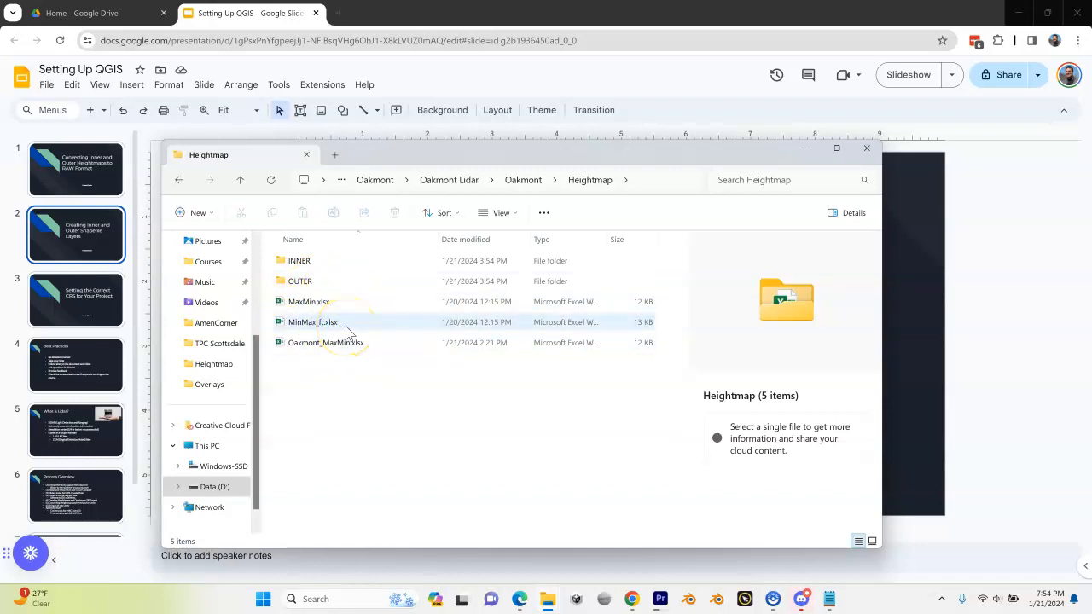
mouse_move(337, 332)
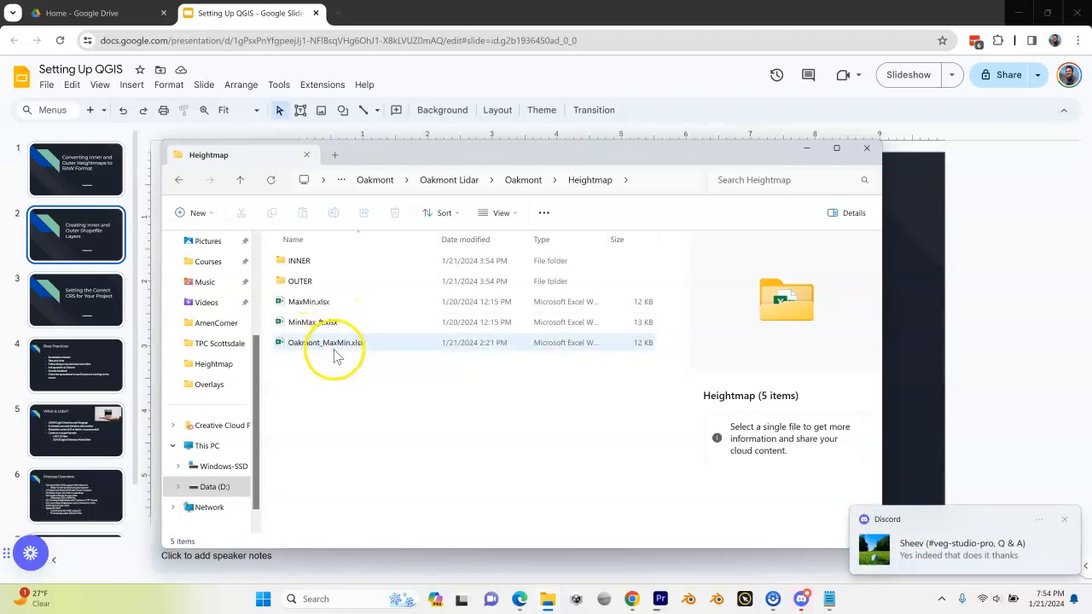
left_click(318, 342)
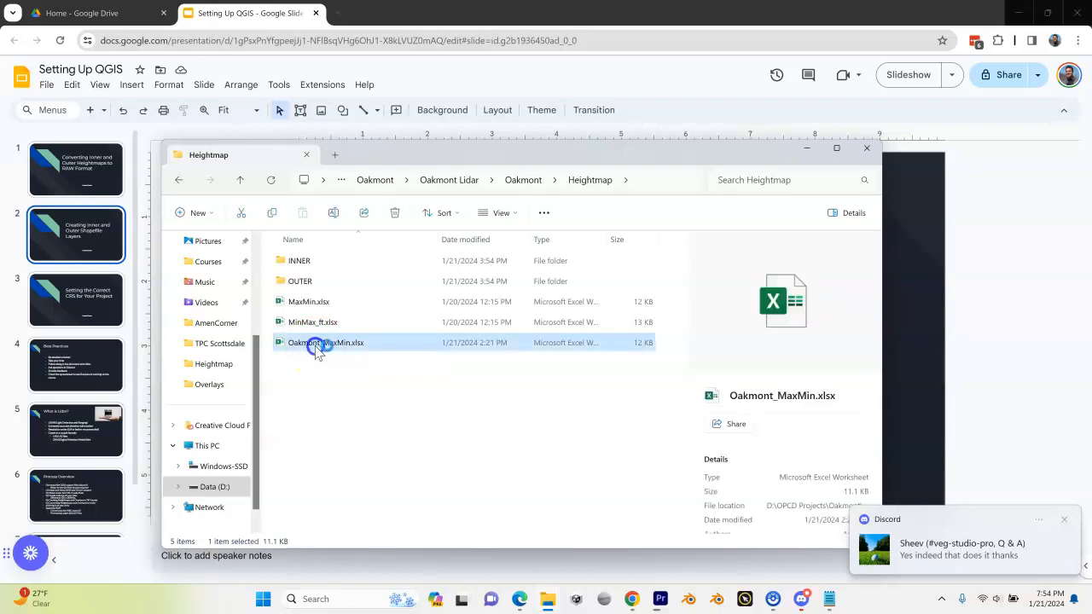
Open Oakmont_MaxMin.xlsx in Excel to view the INNER and OUTER elevations.
double_click(321, 342)
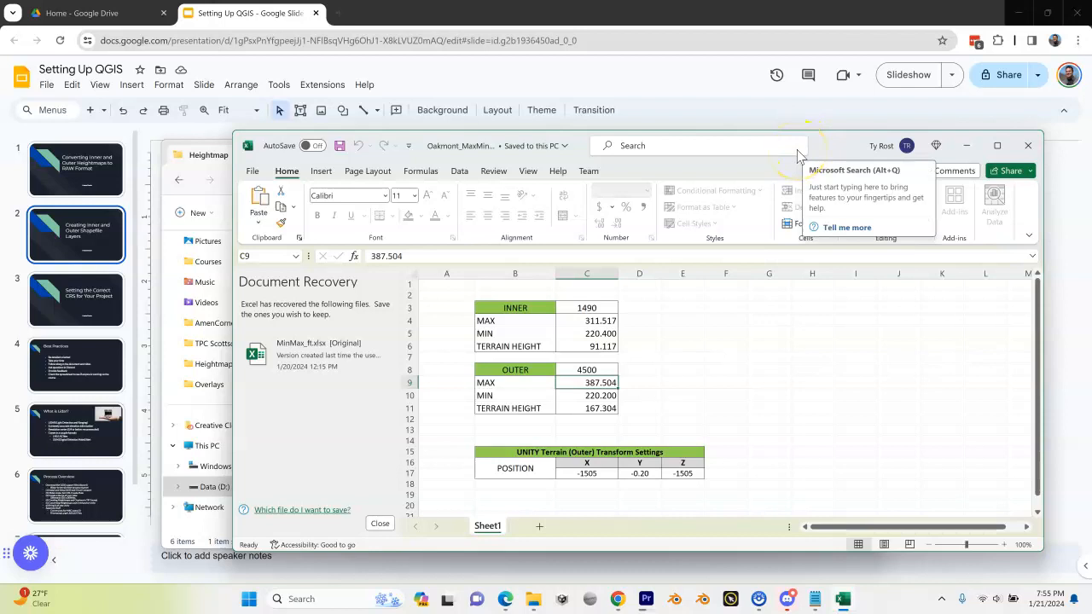
mouse_move(832, 158)
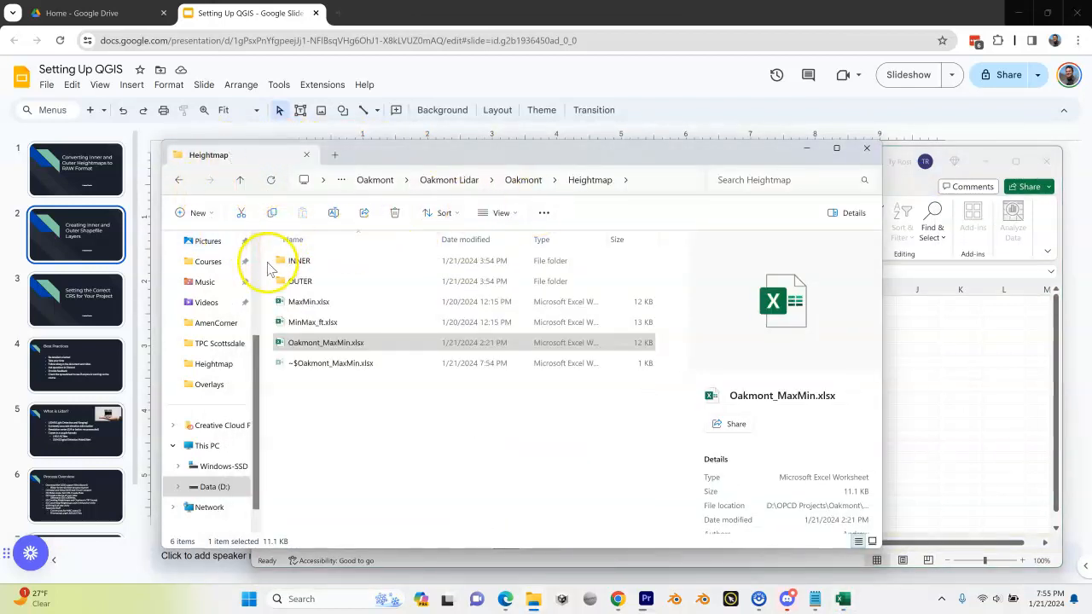
Open INNER-TIFtoRAW-Heightmap.bat from the INNER folder in Notepad.
double_click(273, 261)
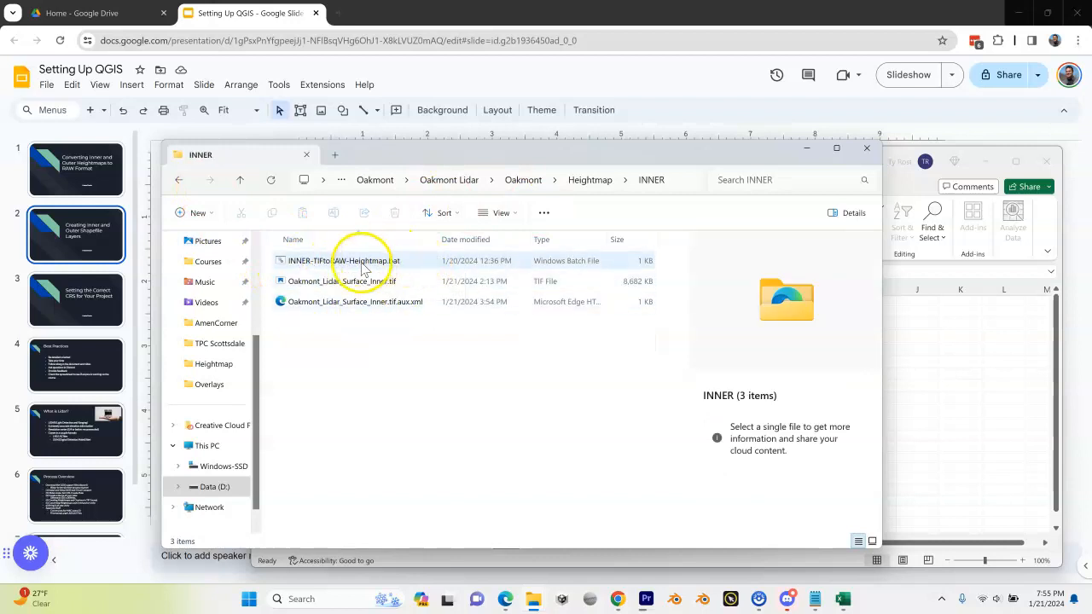
right_click(360, 260)
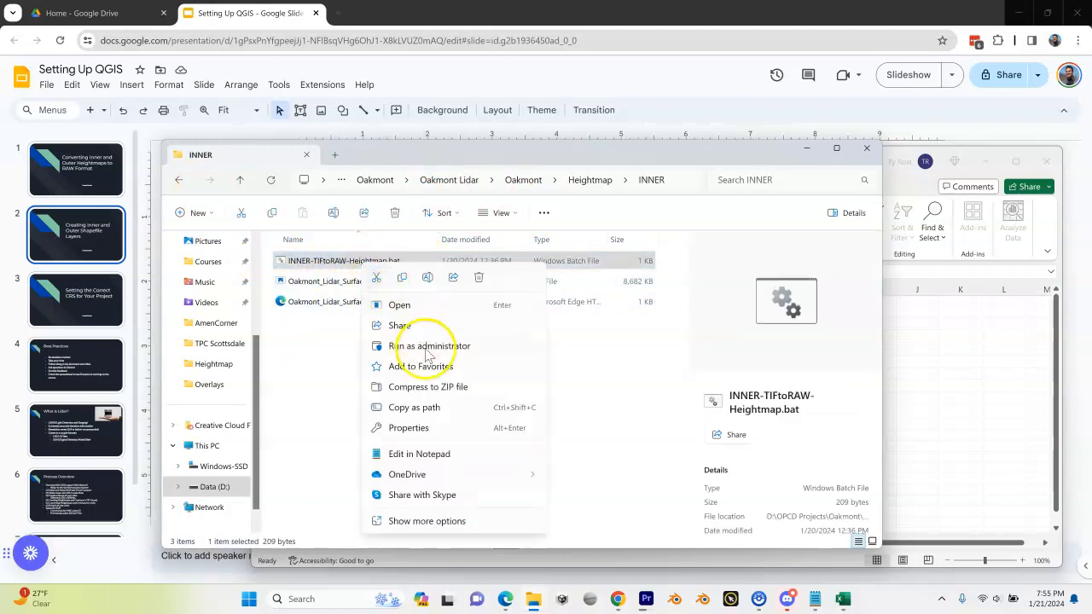
left_click(419, 454)
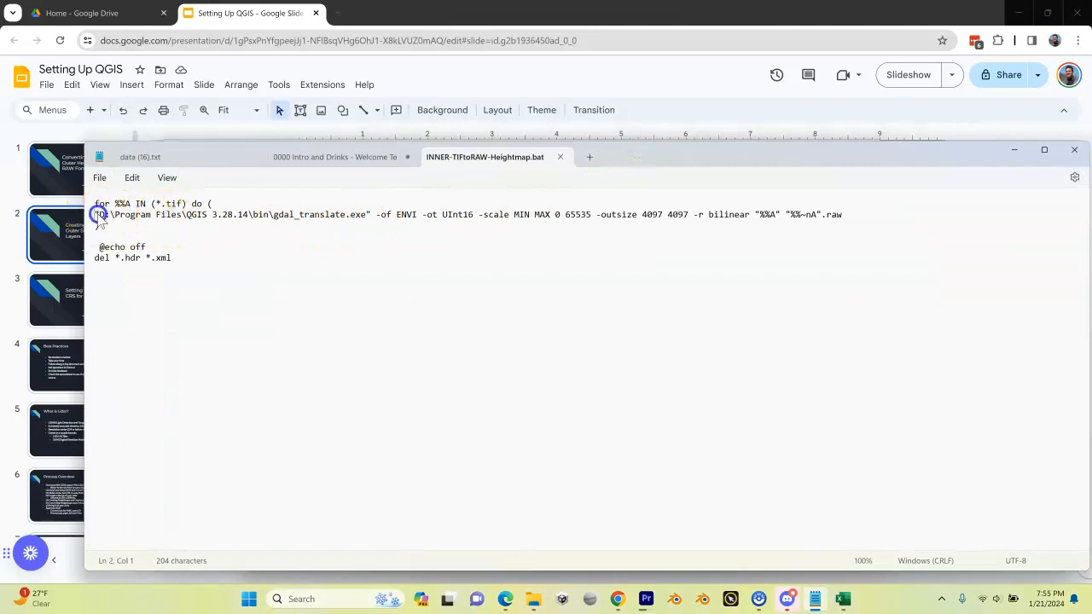
Select the QGIS installation path and the MIN placeholder after -scale.
left_click_drag(97, 214, 252, 214)
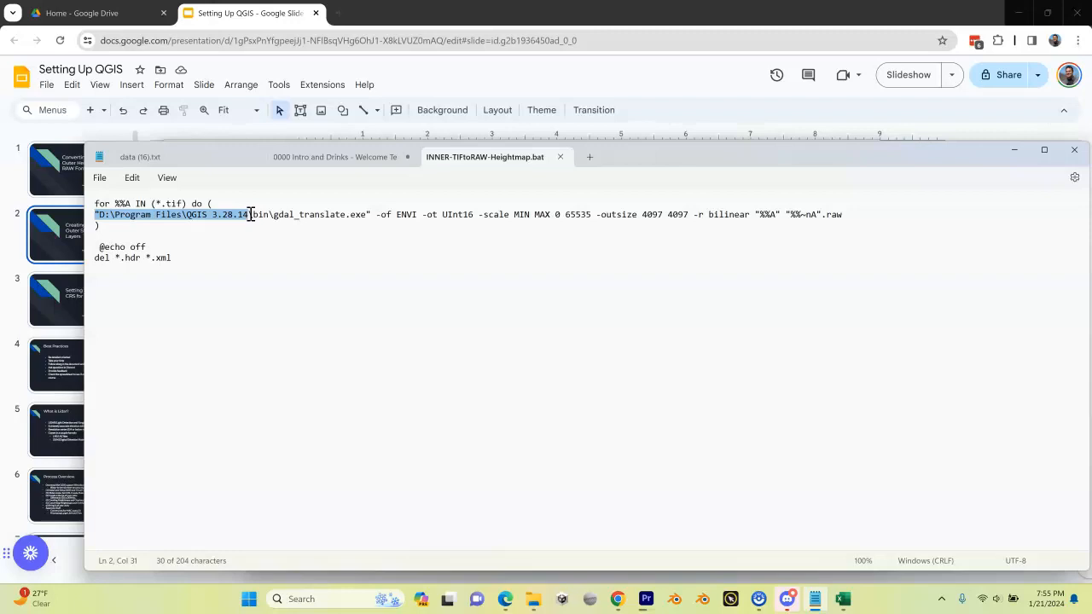
left_click(249, 214)
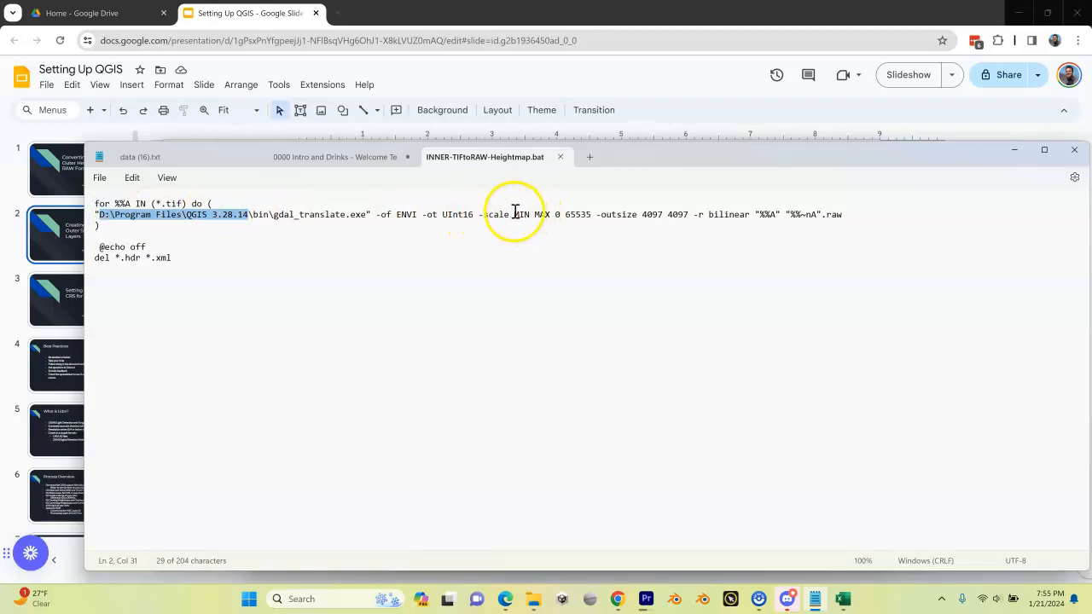
double_click(523, 214)
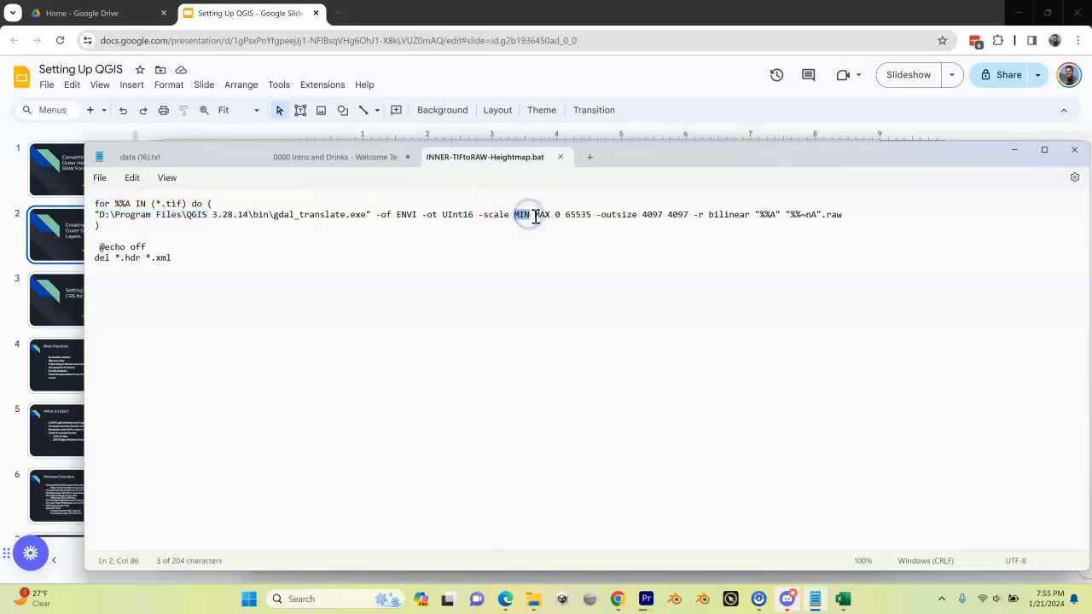
double_click(542, 214)
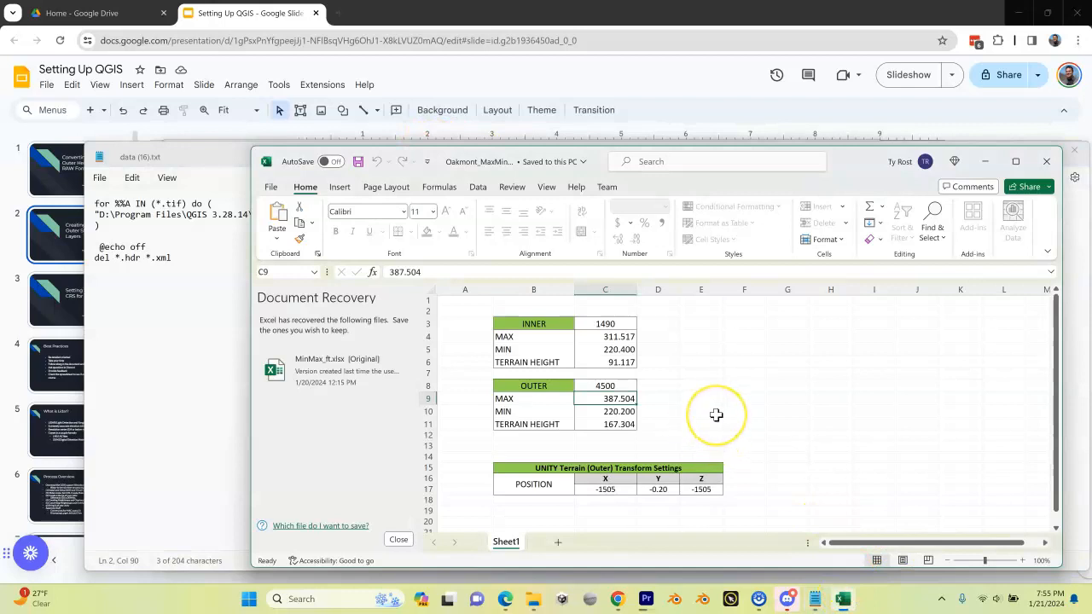
mouse_move(621, 347)
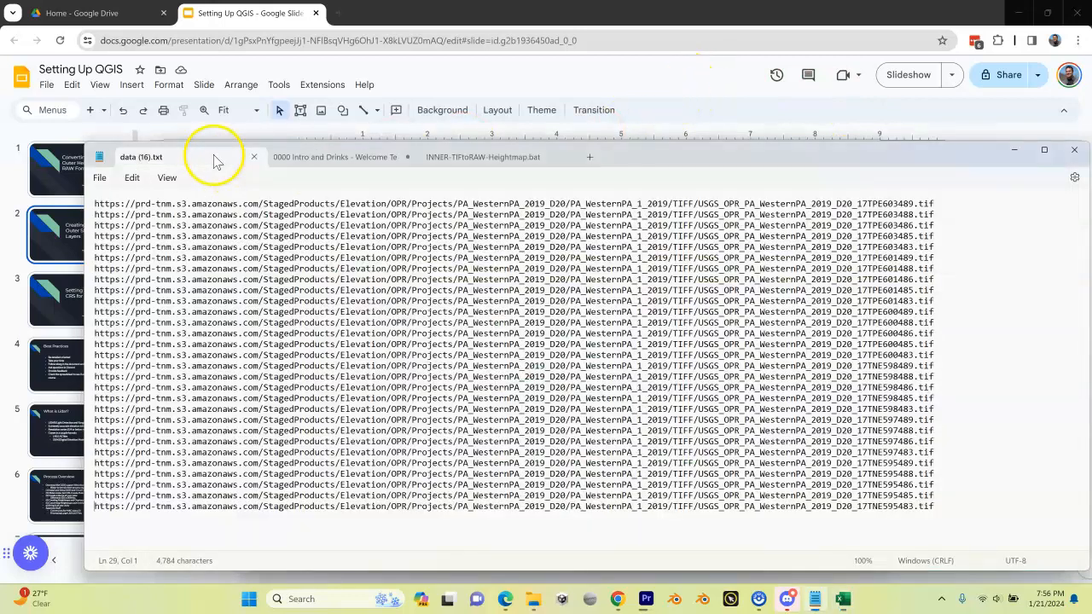
Enter 220.4 as the INNER script's minimum and select the MAX placeholder.
left_click(484, 157)
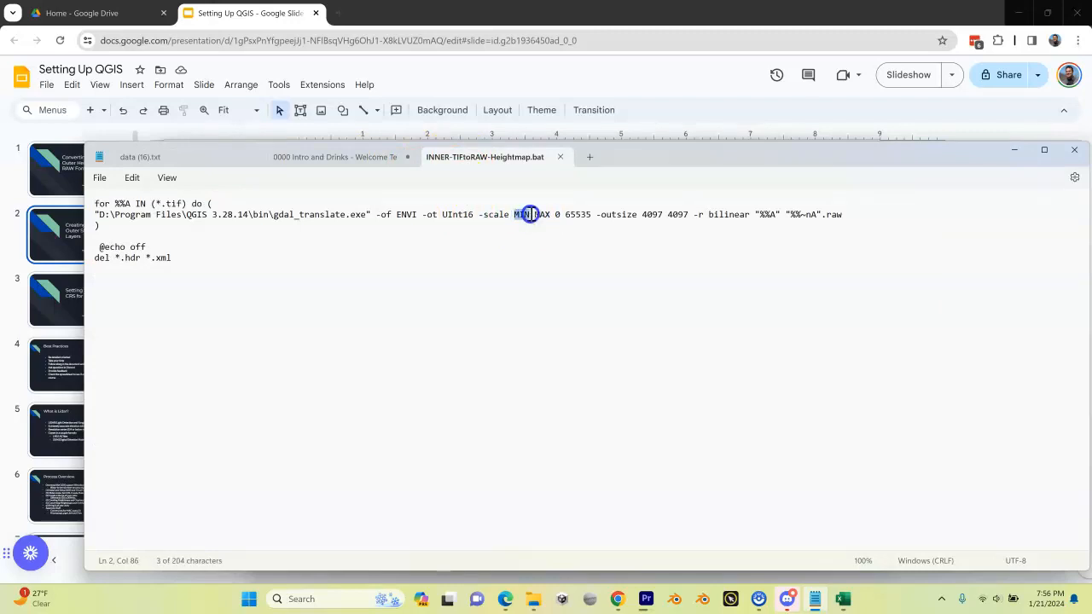
type("20.4")
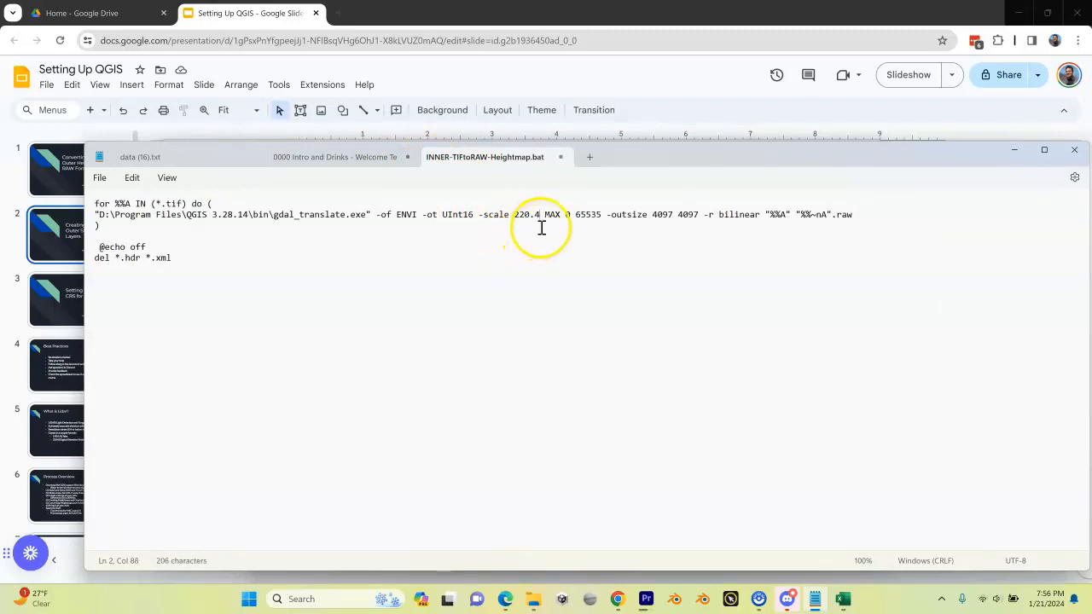
left_click(842, 598)
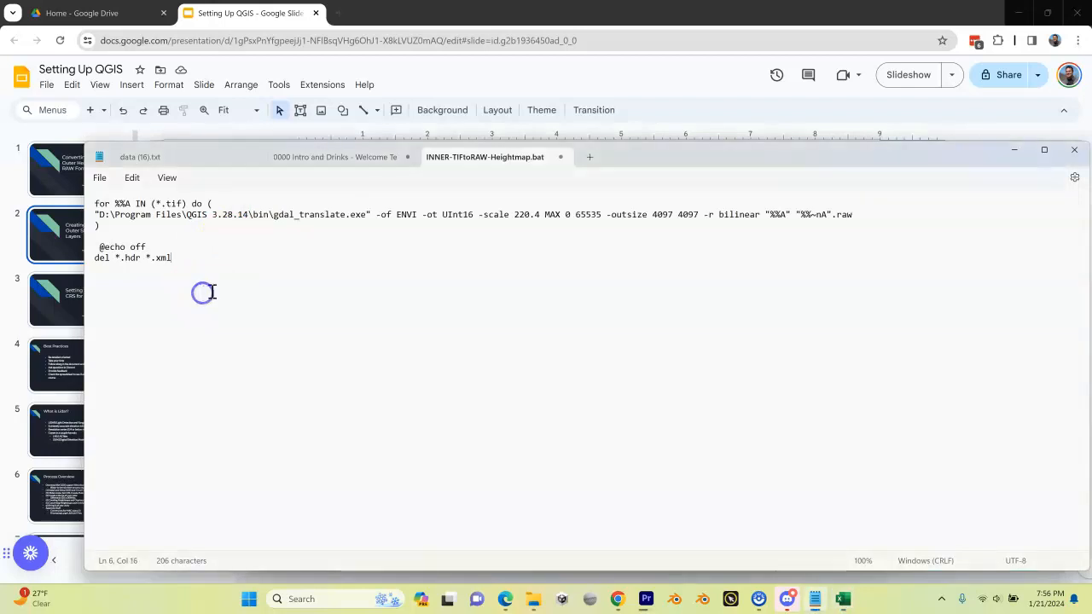
double_click(552, 215)
type("311.517")
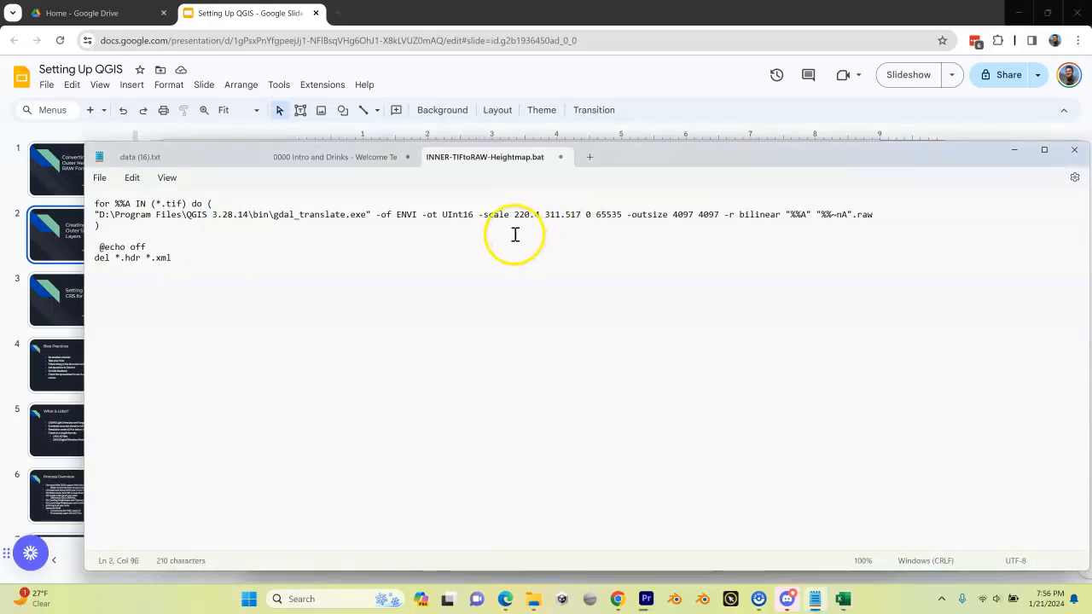
mouse_move(559, 179)
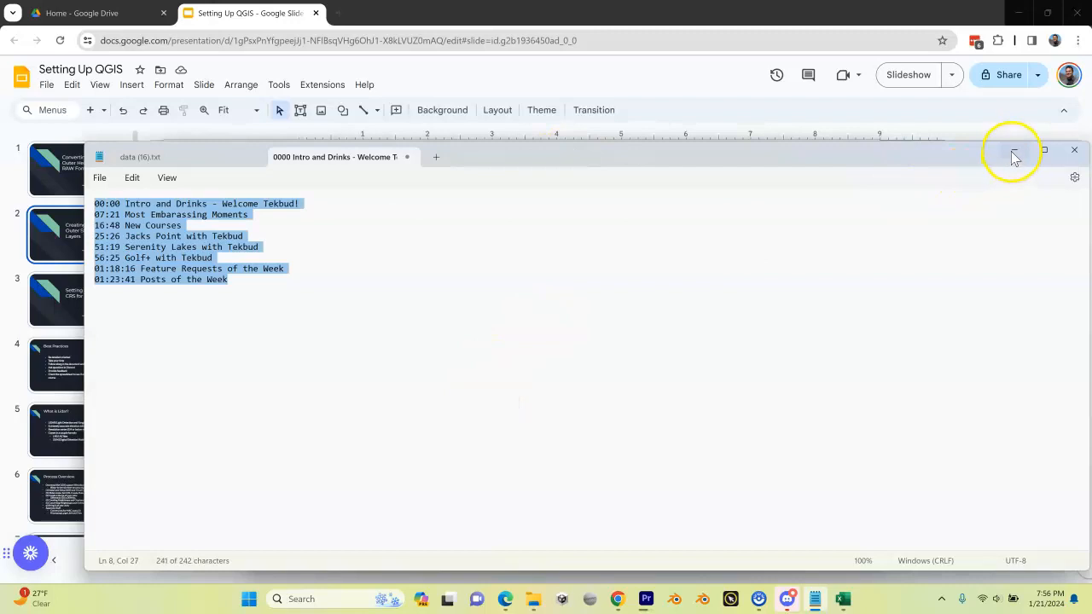
Go to the OUTER folder and open OUTER-TIFtoRAW-Heightmap.bat for editing.
left_click(1014, 151)
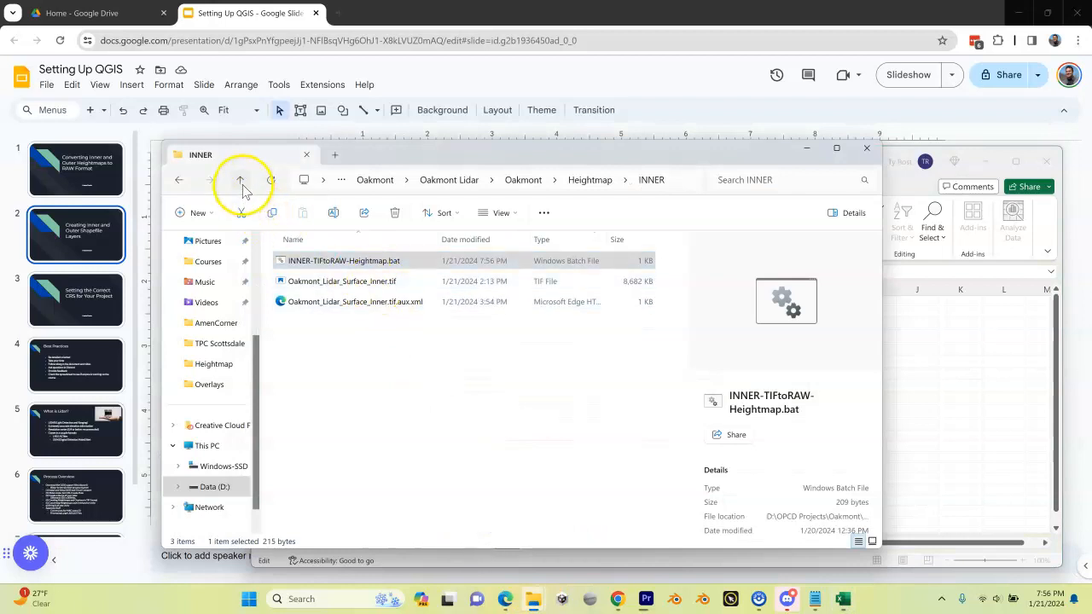
left_click(240, 180)
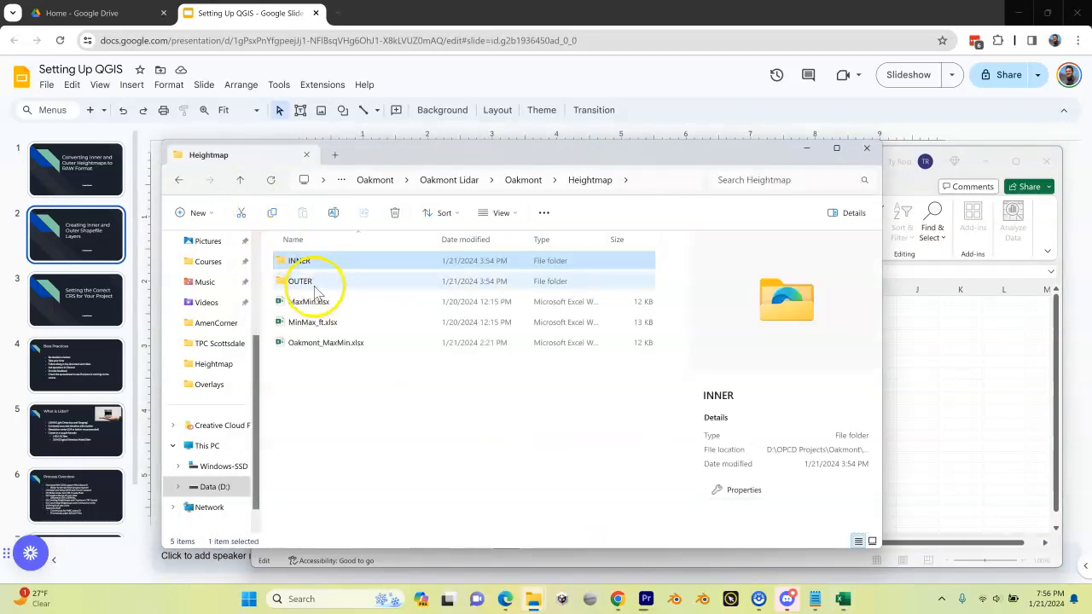
double_click(299, 281)
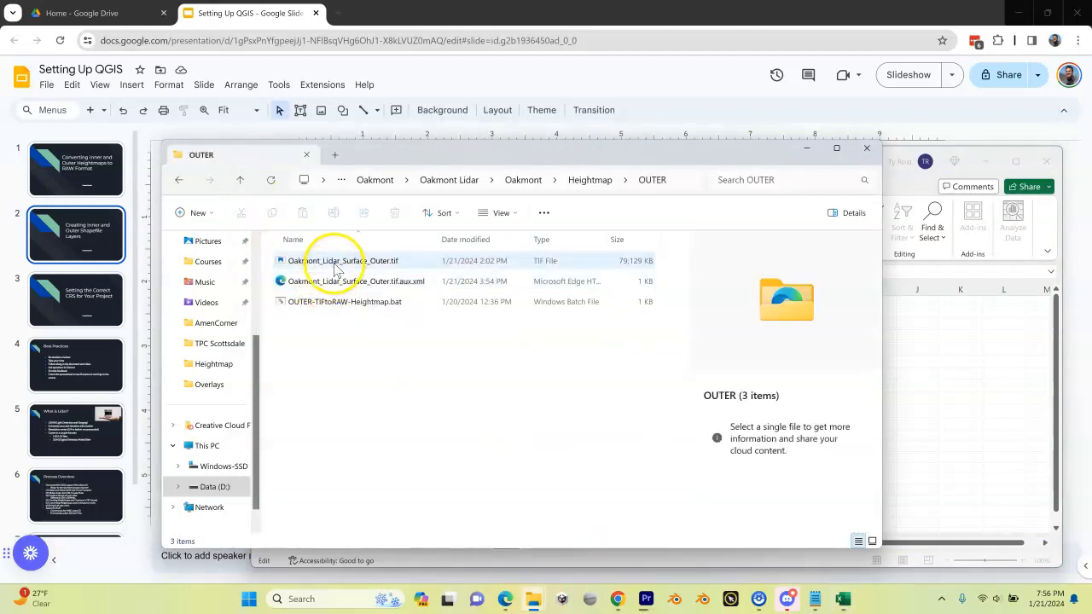
right_click(331, 301)
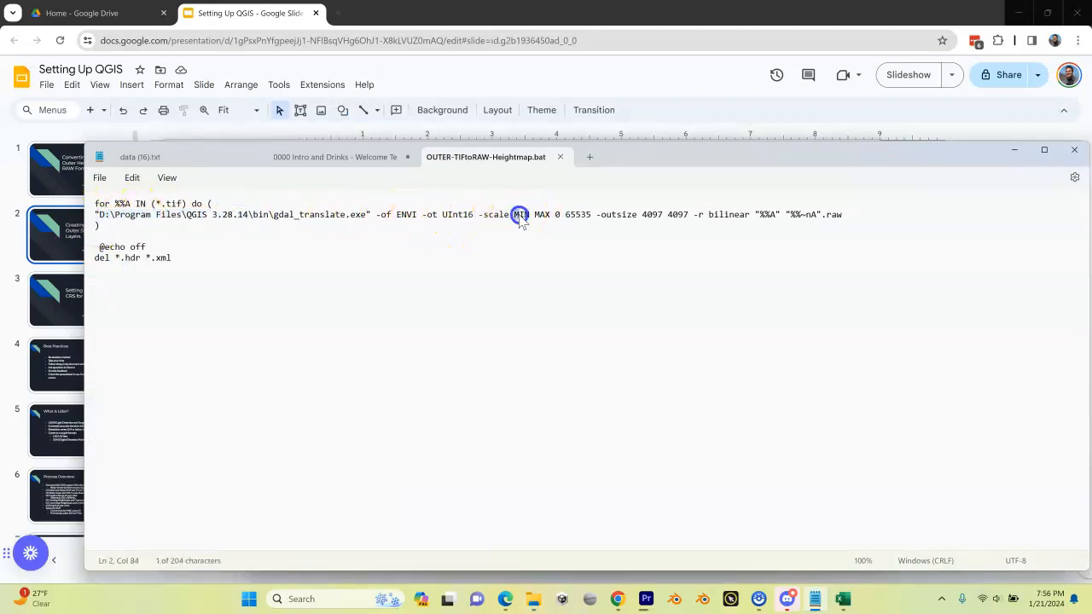
Replace MIN with 220.200 and MAX with 387.504, then save the script.
double_click(521, 214)
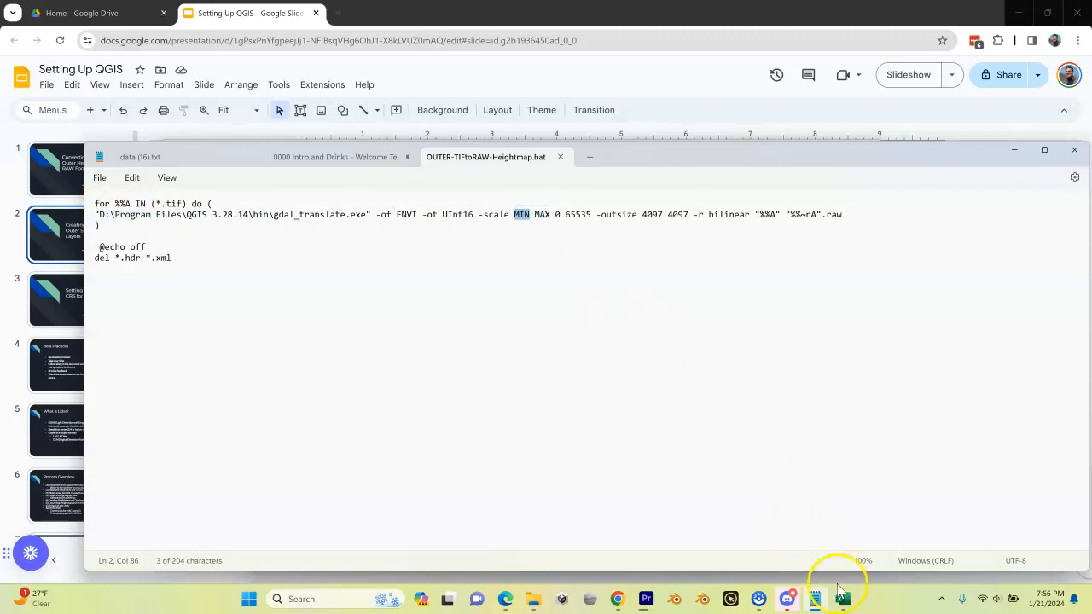
left_click(842, 599)
type("220.200")
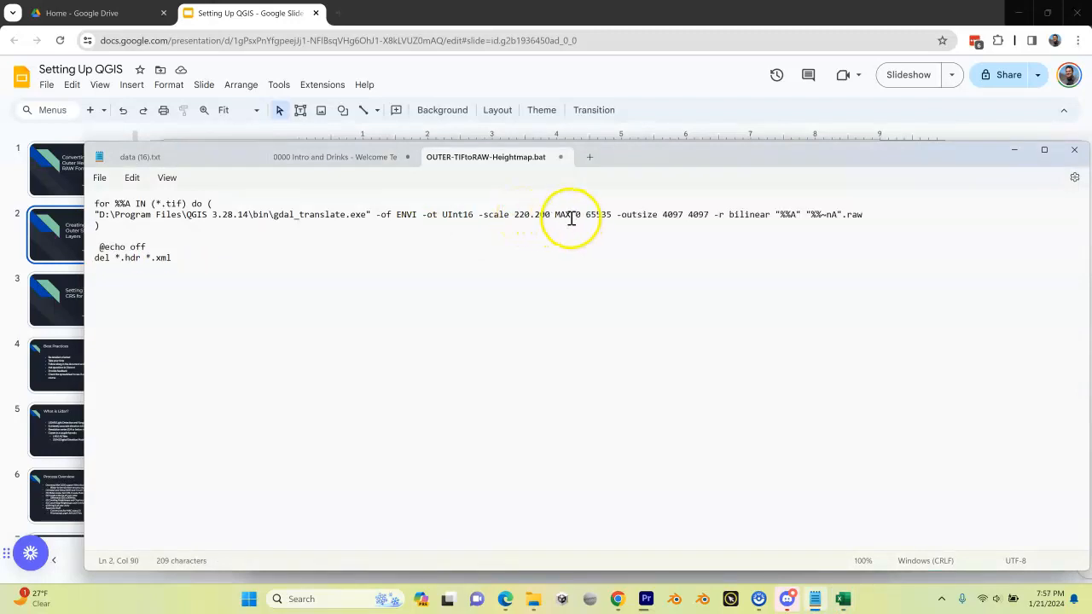
double_click(567, 214)
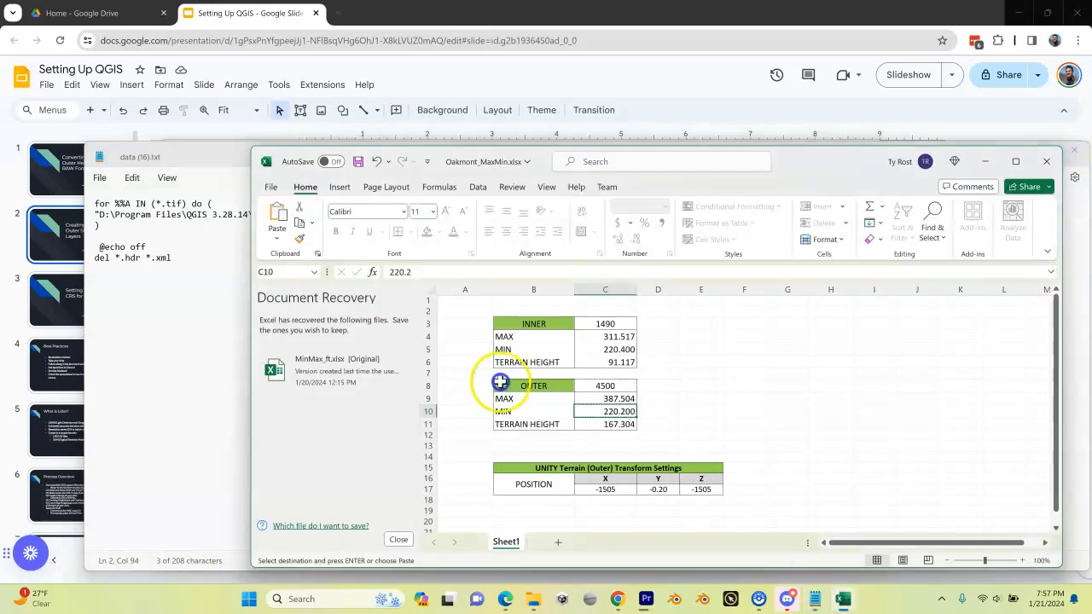
left_click(605, 399)
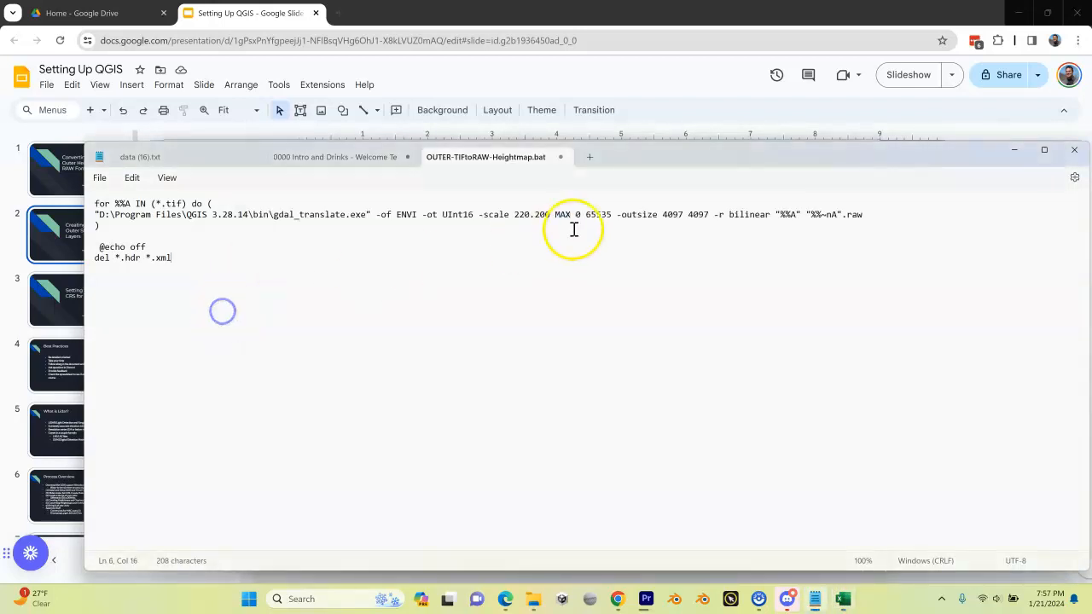
double_click(560, 214)
type("387.504")
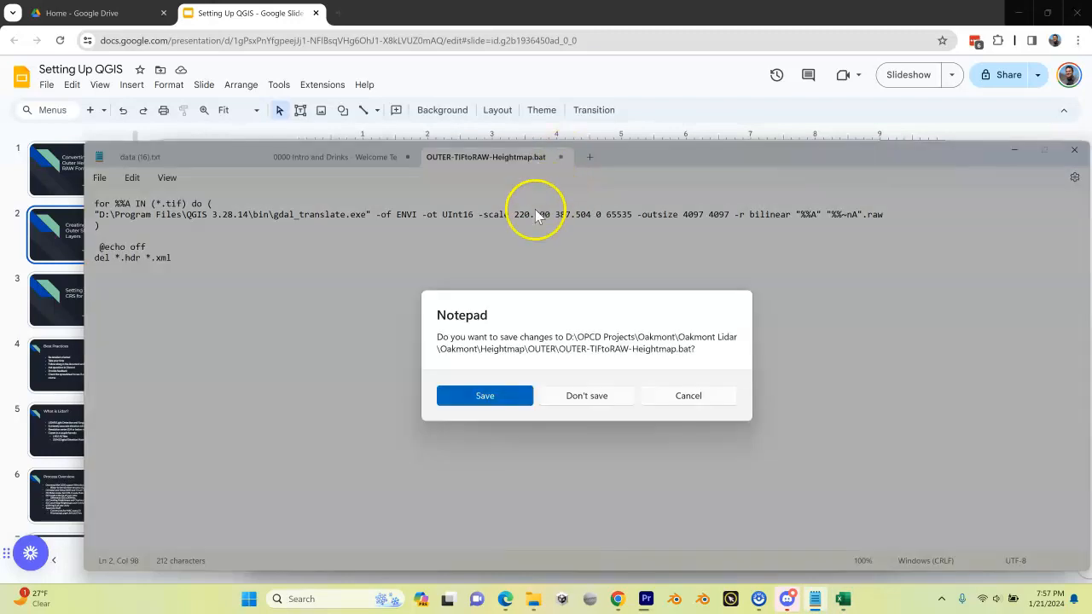
left_click(586, 395)
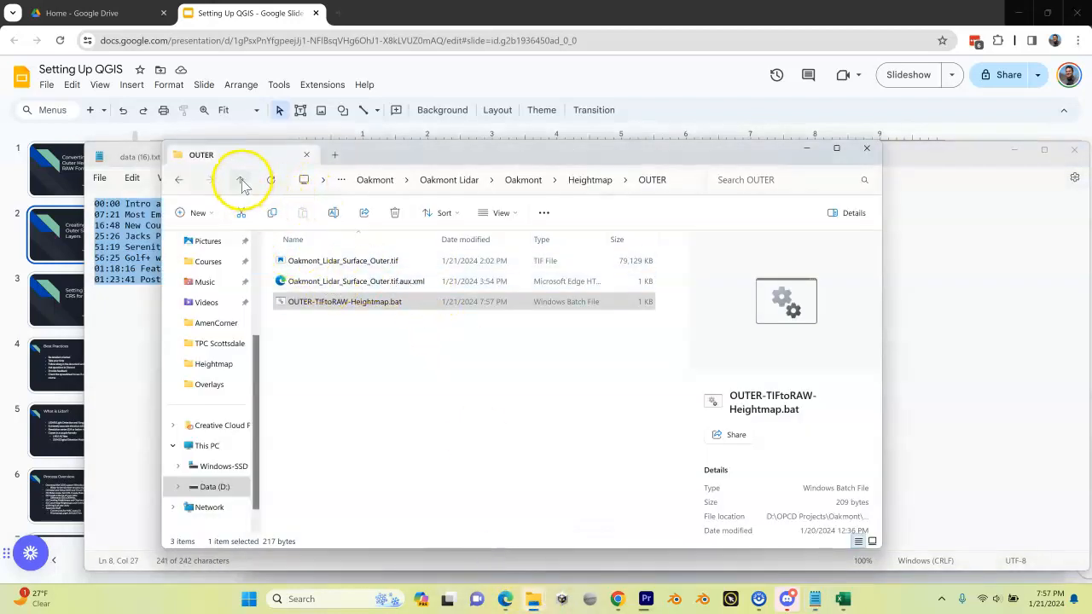
Run INNER-TIFtoRAW-Heightmap.bat, allowing it past the SmartScreen warning.
left_click(243, 180)
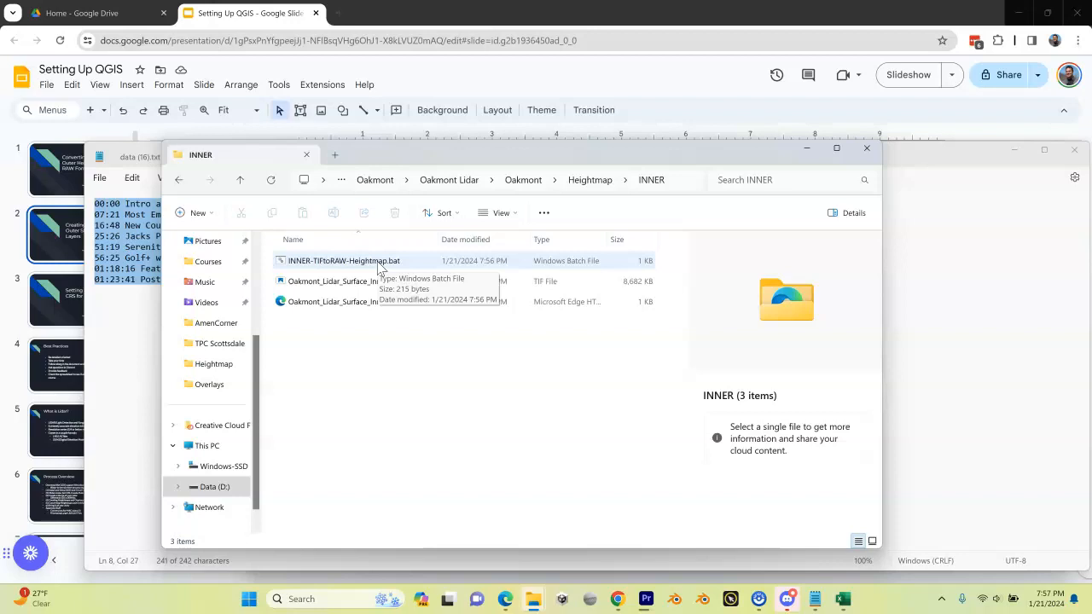
left_click(344, 261)
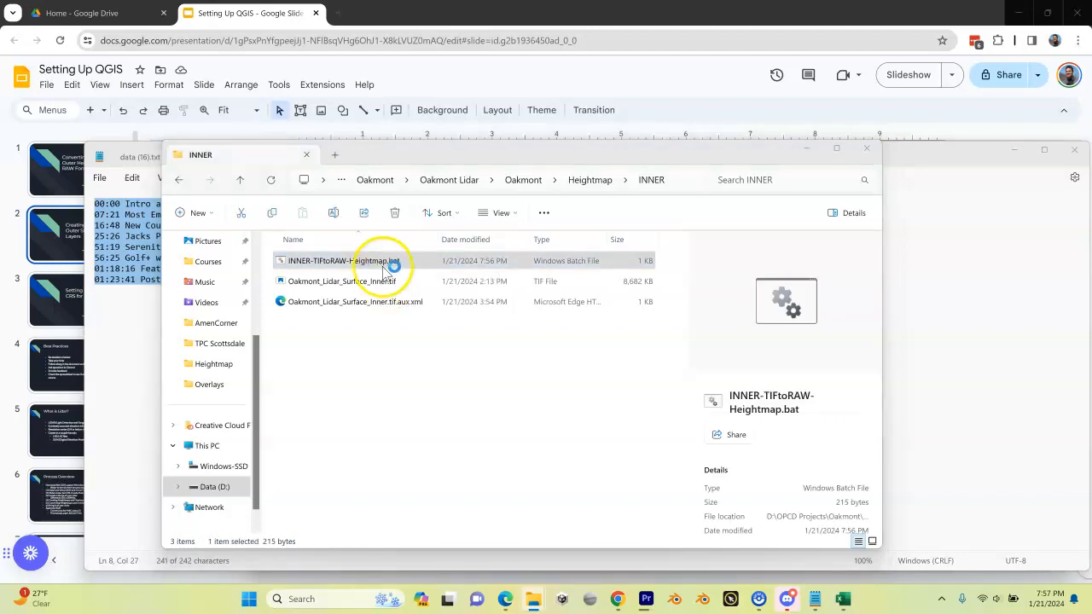
double_click(350, 260)
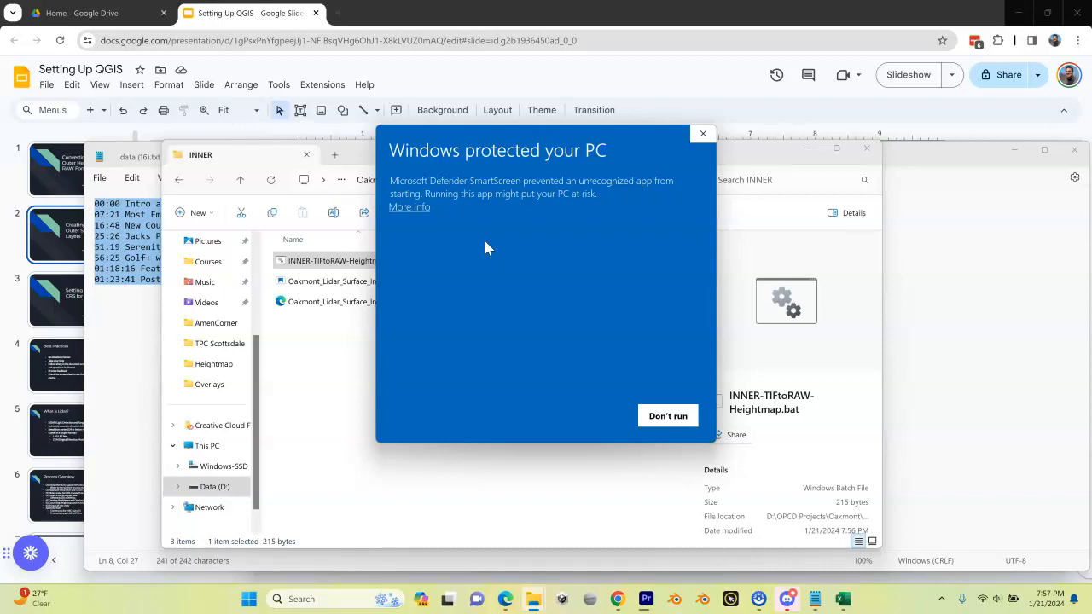
left_click(408, 207)
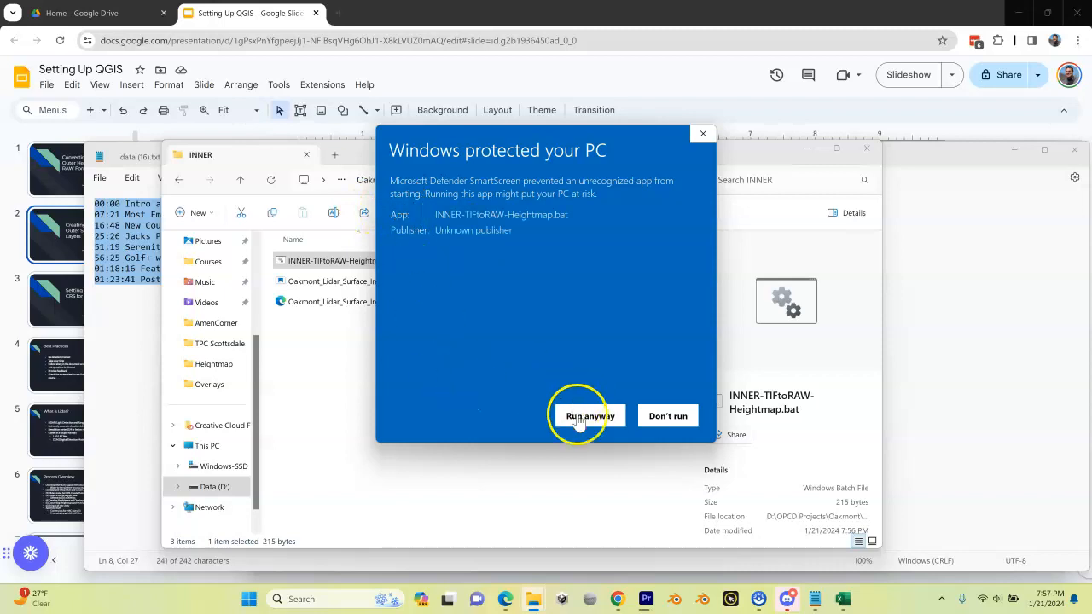
left_click(583, 415)
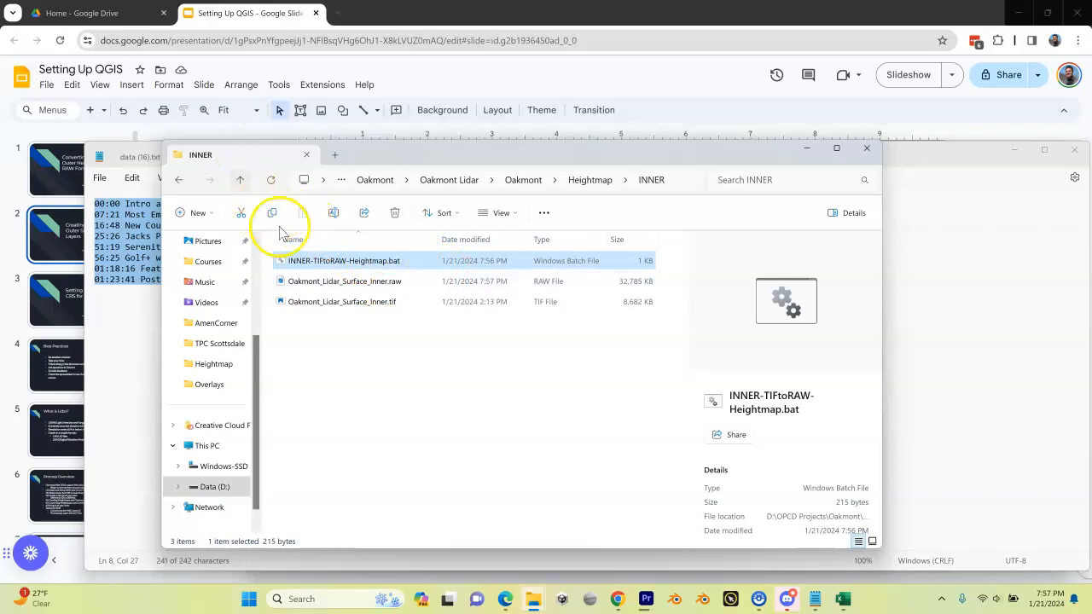
mouse_move(357, 272)
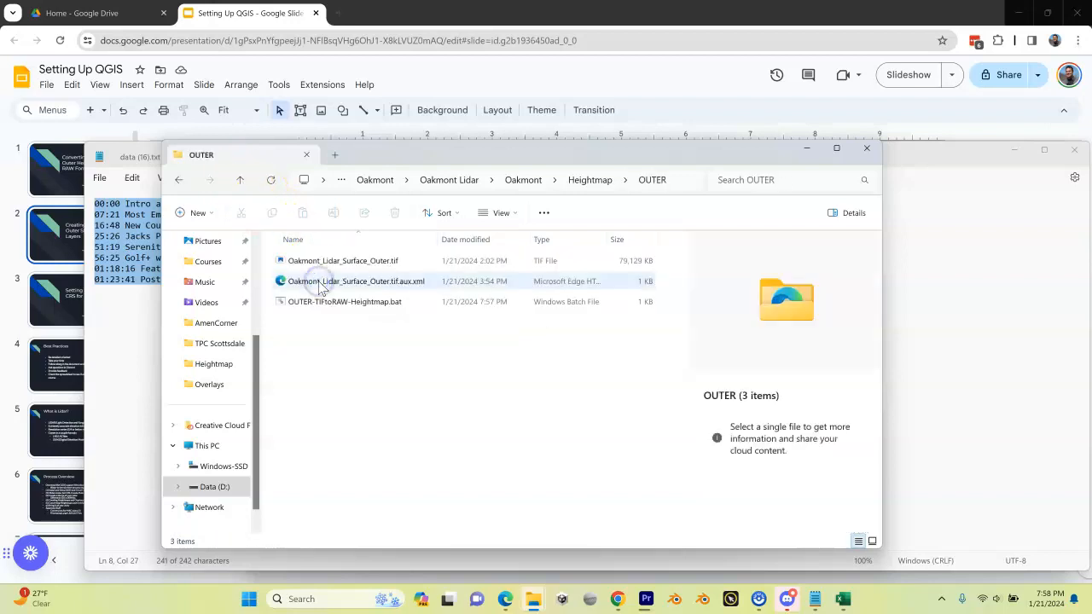
mouse_move(371, 301)
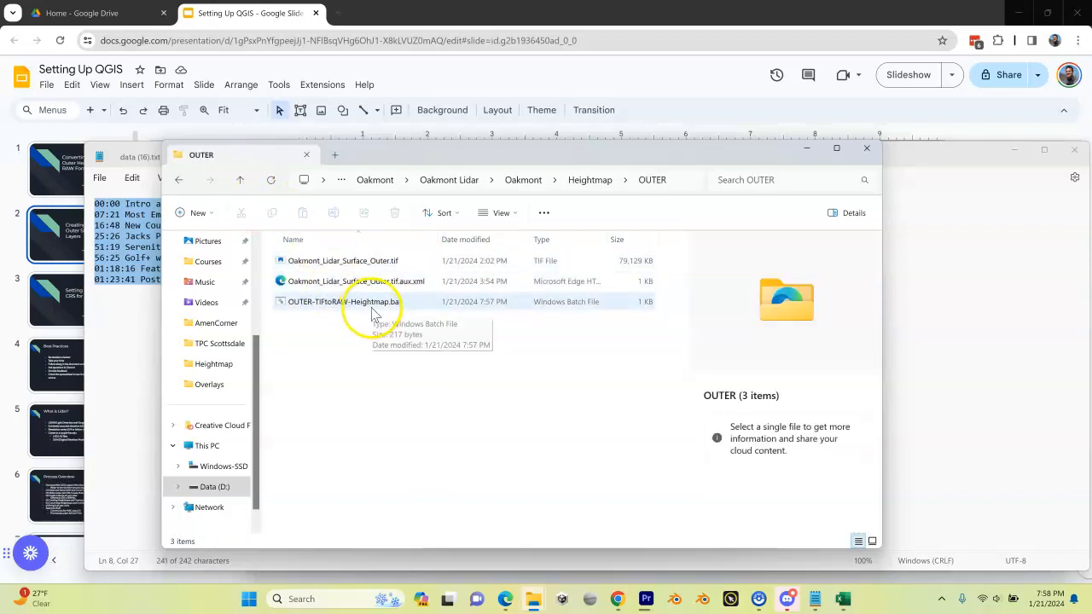
Run OUTER-TIFtoRAW-Heightmap.bat, allowing it past the SmartScreen warning.
left_click(370, 301)
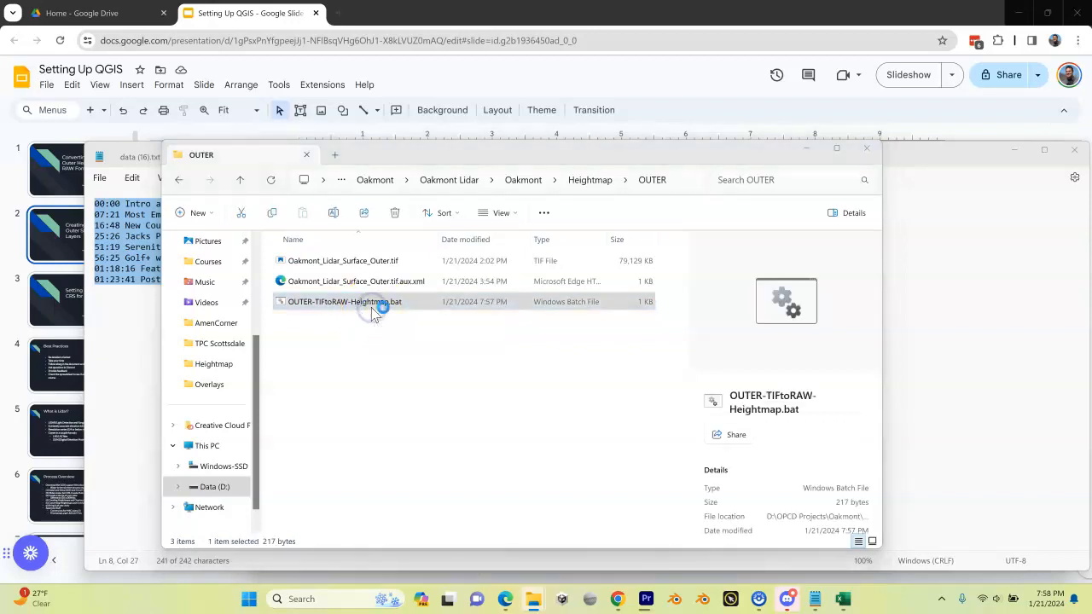
double_click(345, 301)
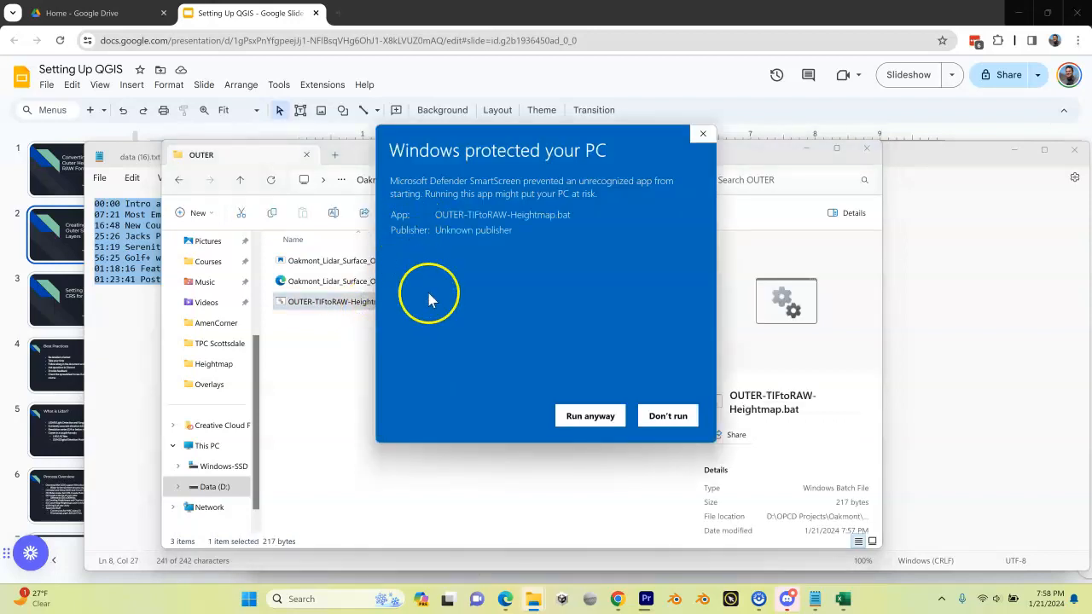
left_click(589, 416)
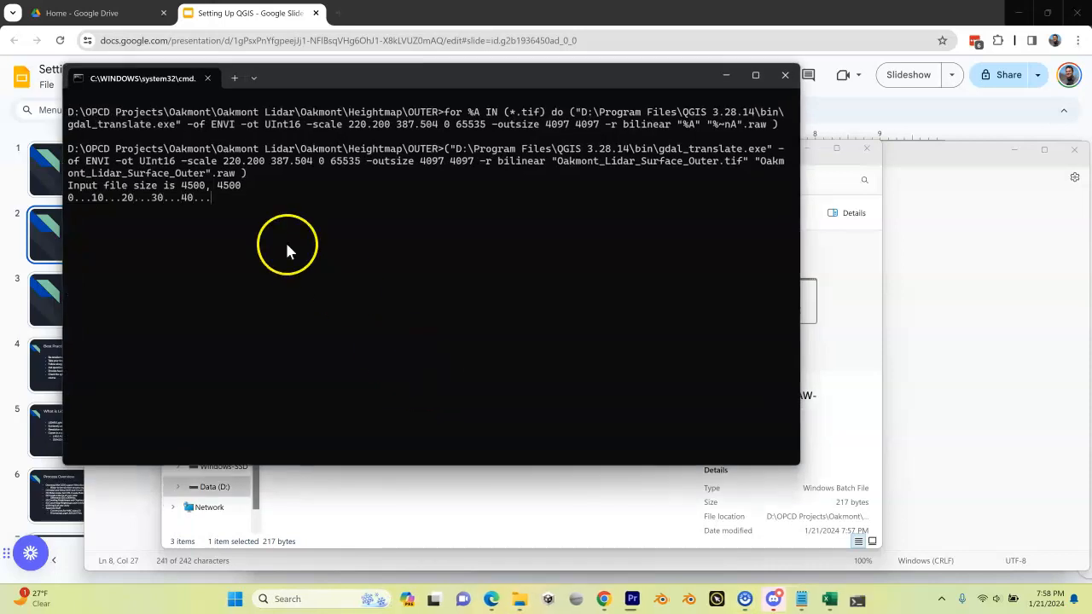